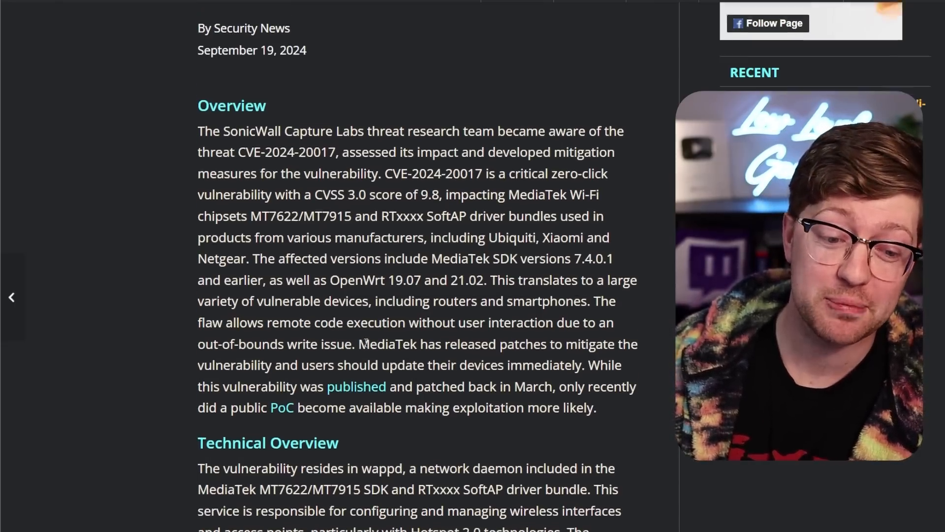
# Highlight 'MT7622/MT7915' in the Overview, then scroll on to Technical Overview.
pyautogui.scroll(3)
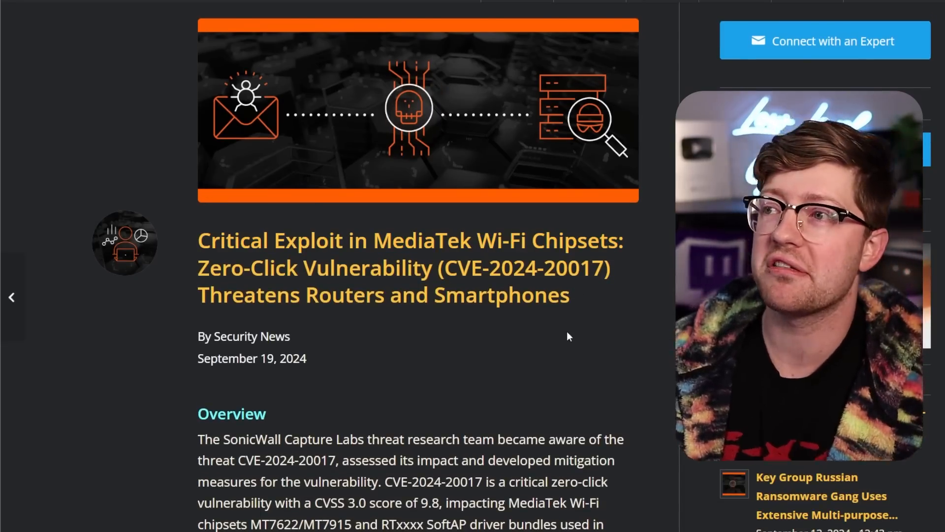
pyautogui.scroll(-3)
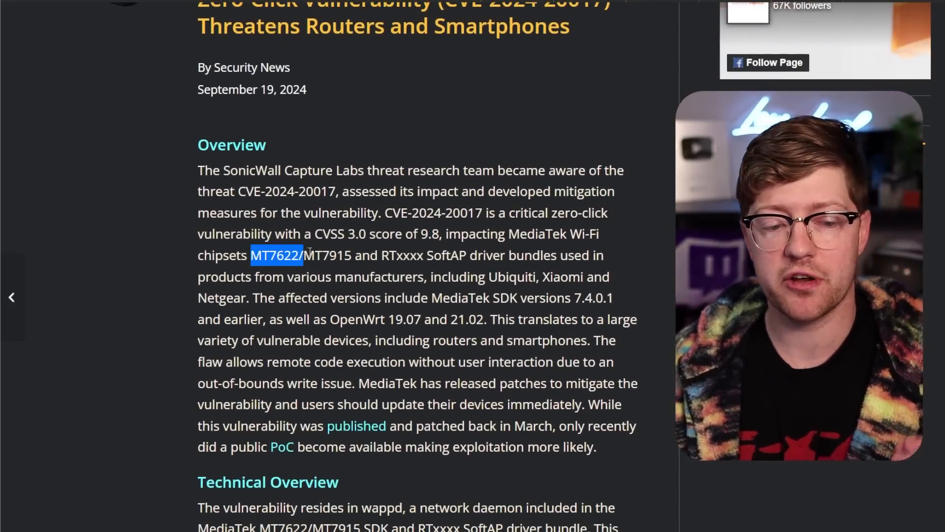
pyautogui.moveTo(300, 255); pyautogui.dragTo(356, 255)
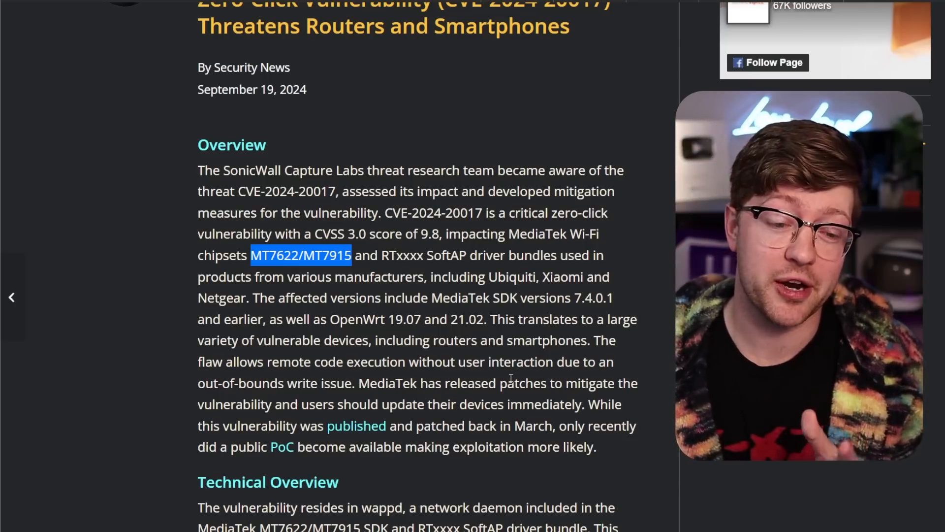
pyautogui.moveTo(668, 489)
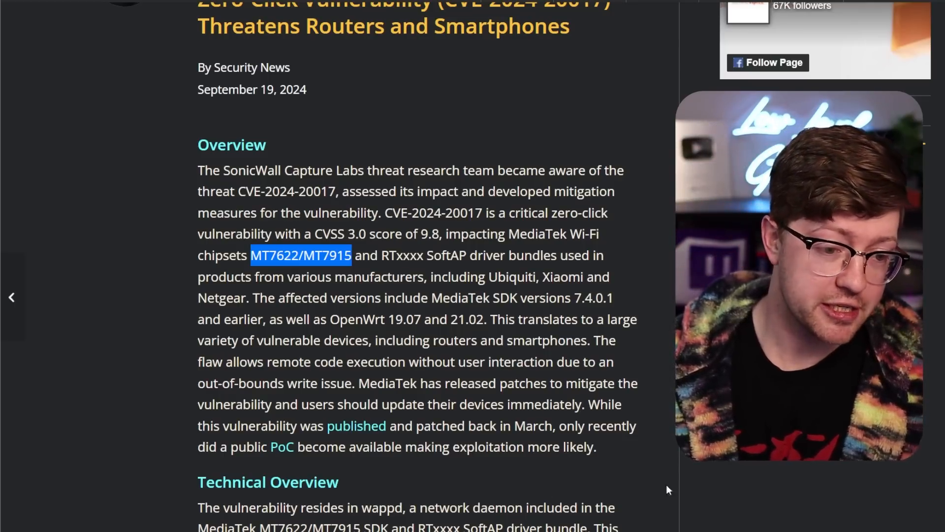
pyautogui.scroll(-3)
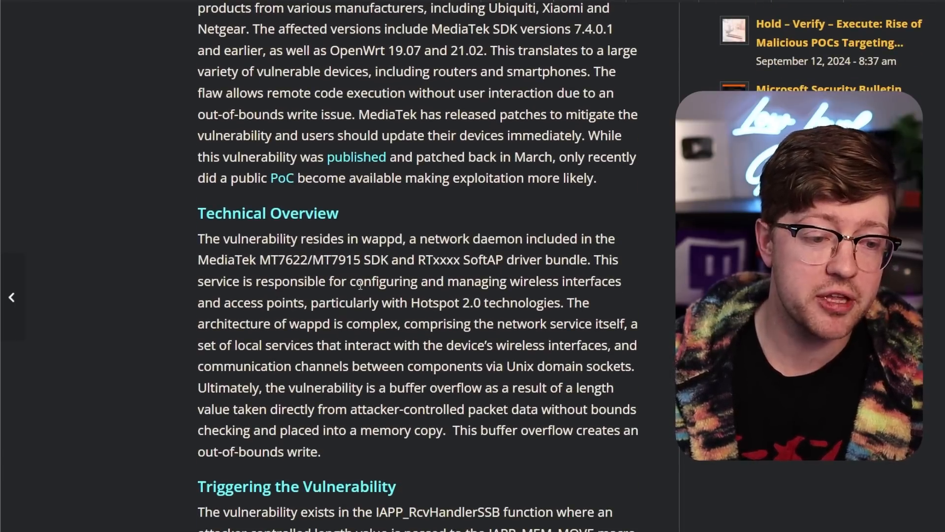
# Highlight the daemon name 'wappd' and scroll down to Figure 1's vulnerable code.
pyautogui.scroll(-3)
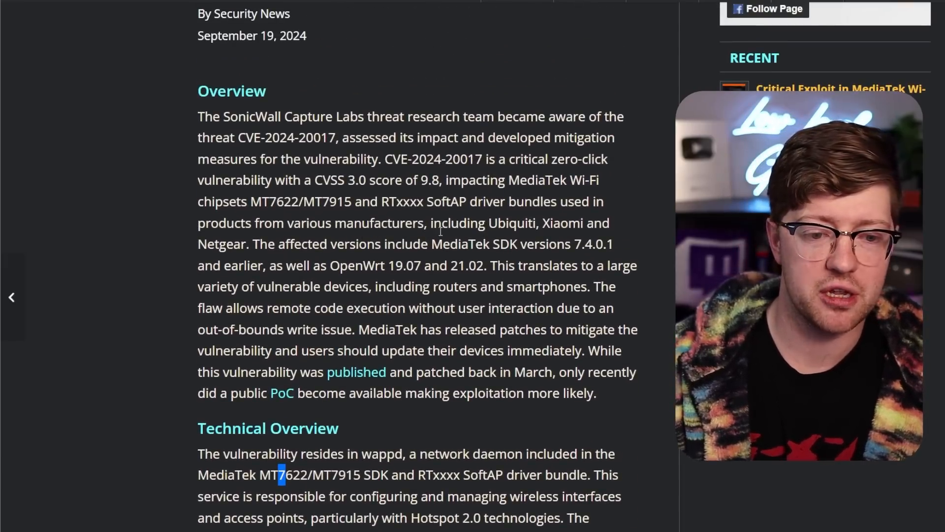
pyautogui.scroll(-3)
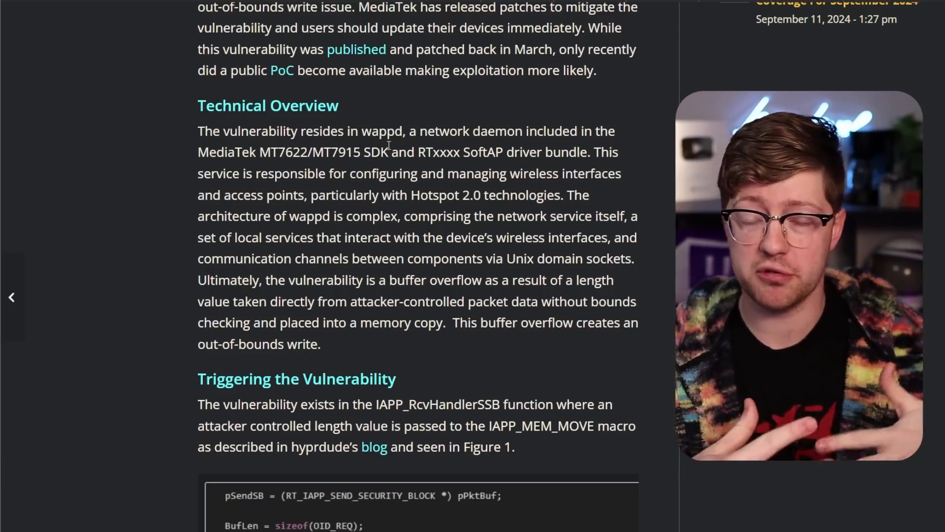
pyautogui.doubleClick(378, 132)
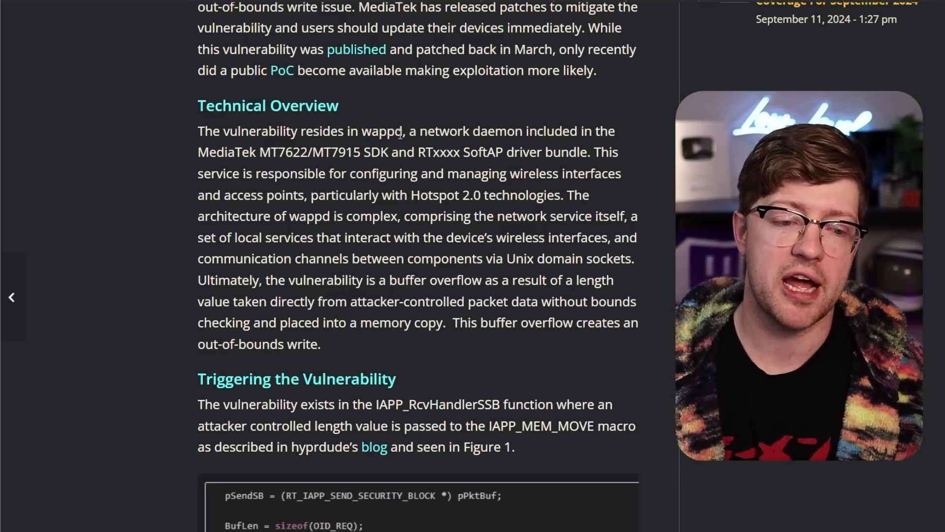
pyautogui.scroll(-3)
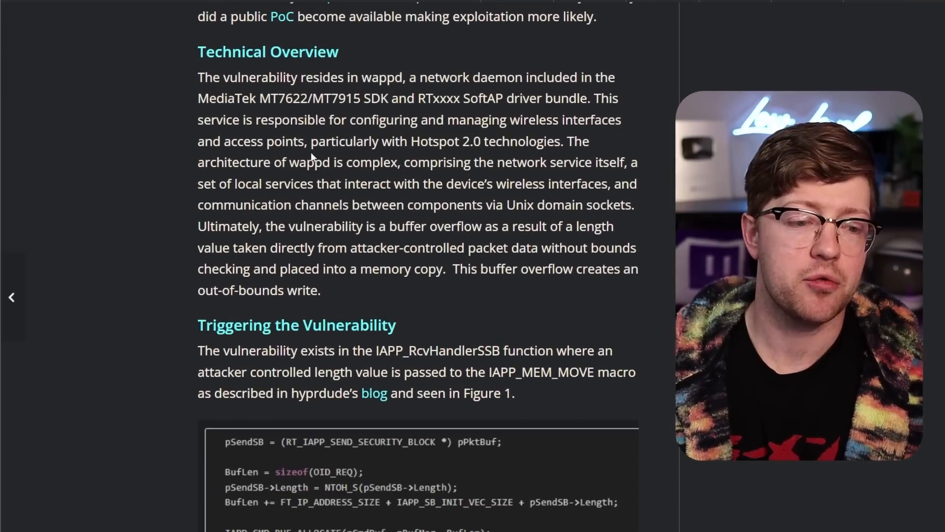
pyautogui.doubleClick(383, 78)
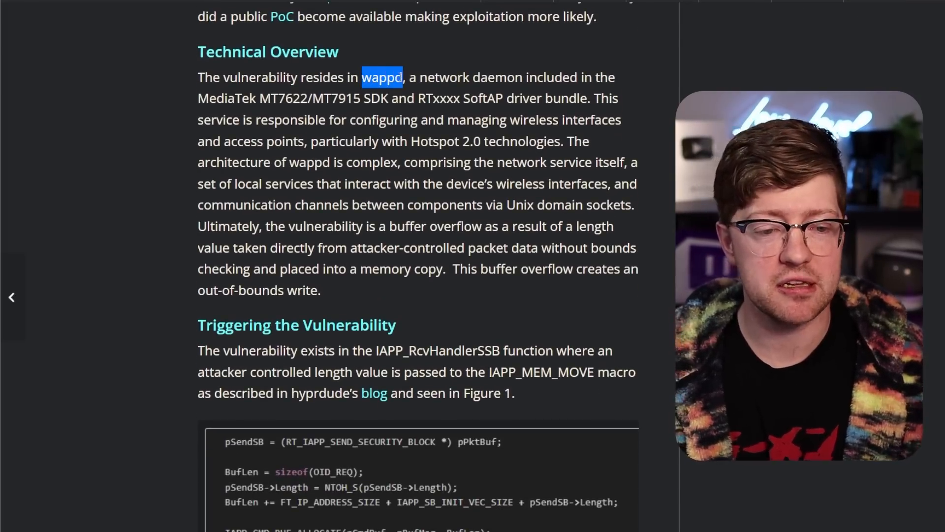
pyautogui.scroll(-3)
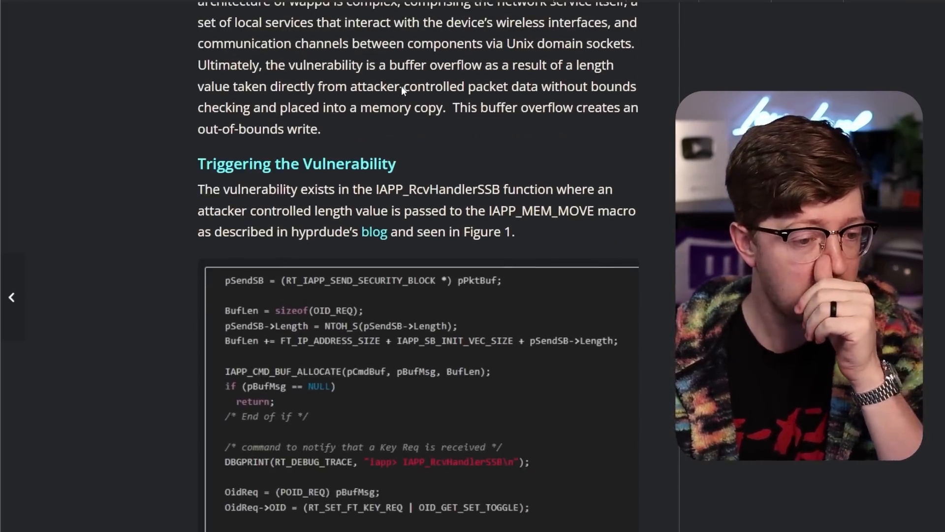
pyautogui.scroll(-3)
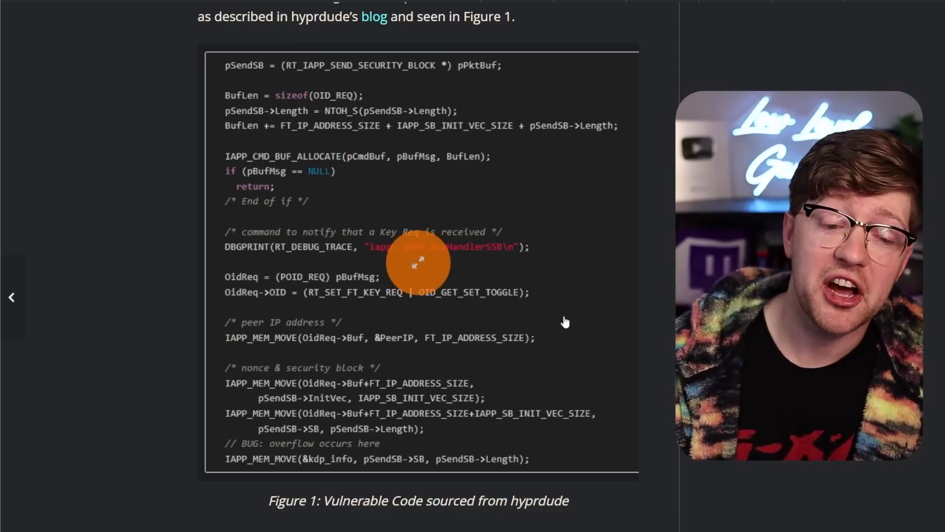
pyautogui.click(417, 262)
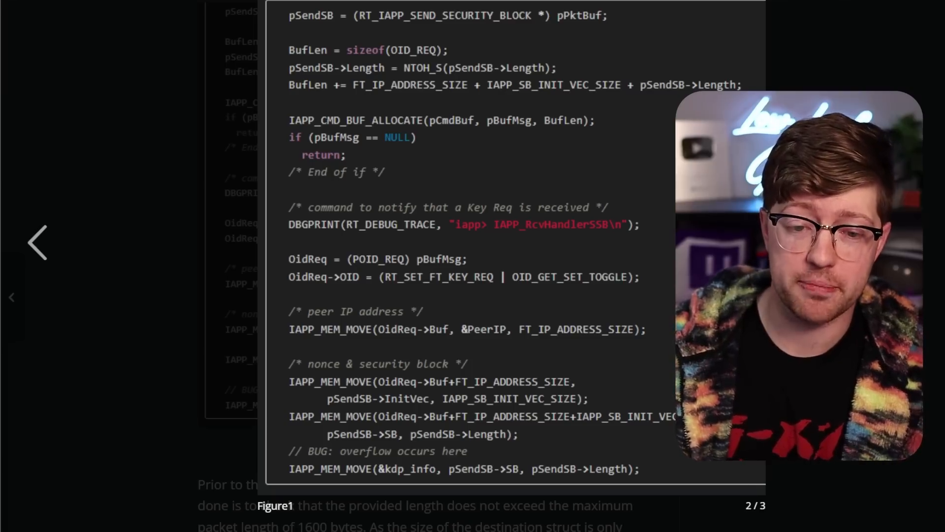
pyautogui.scroll(-3)
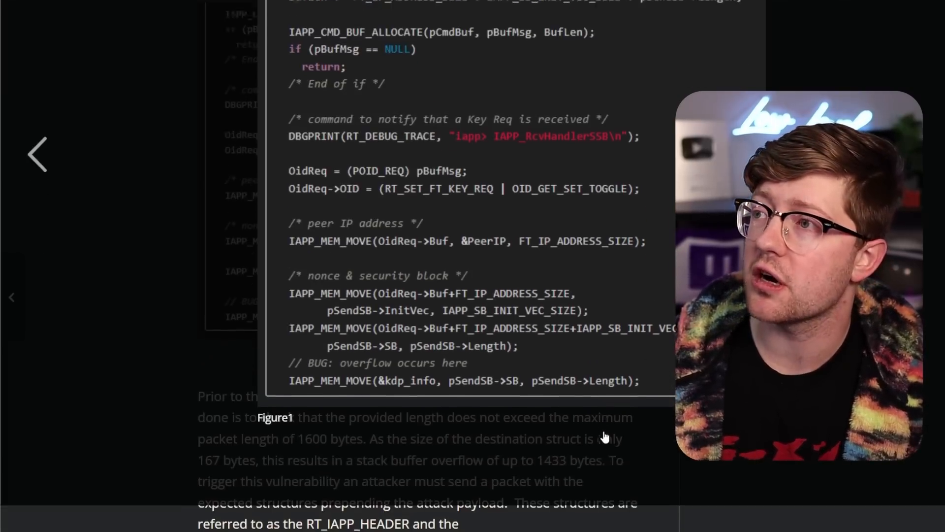
pyautogui.scroll(-3)
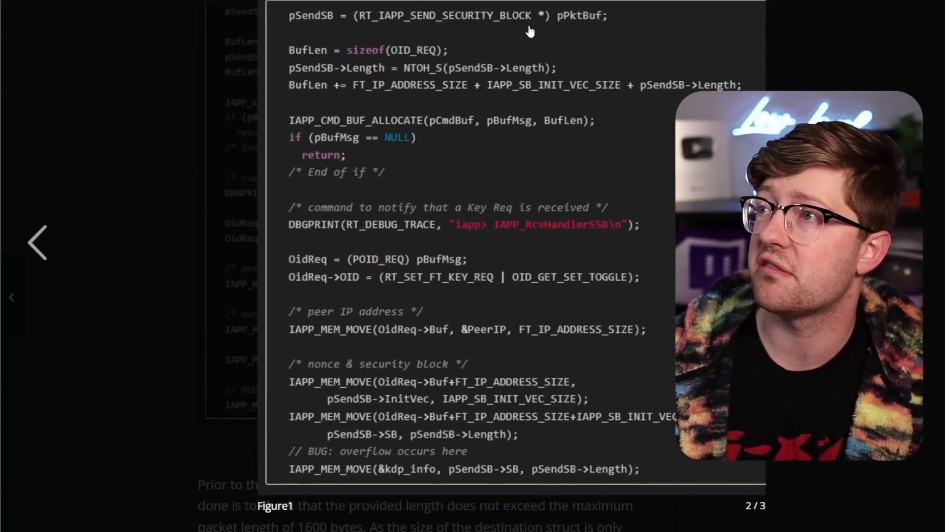
pyautogui.scroll(-3)
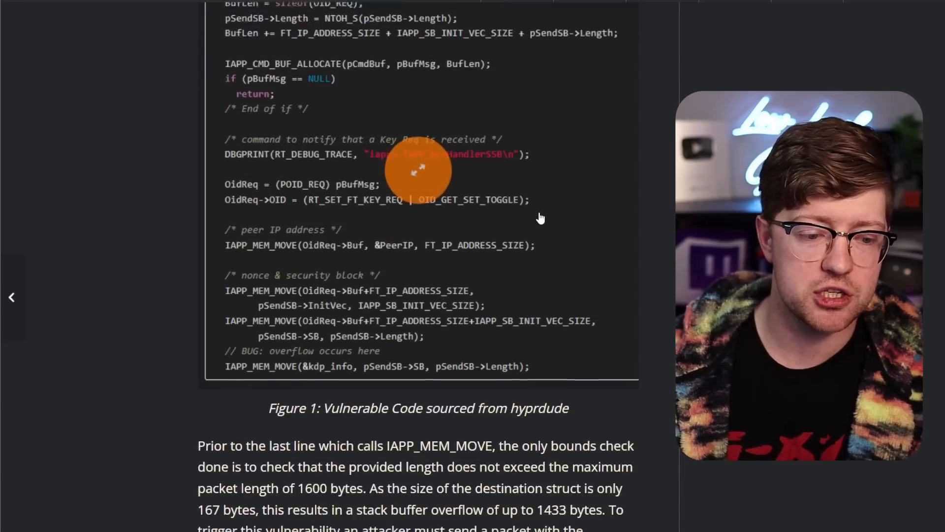
pyautogui.scroll(-3)
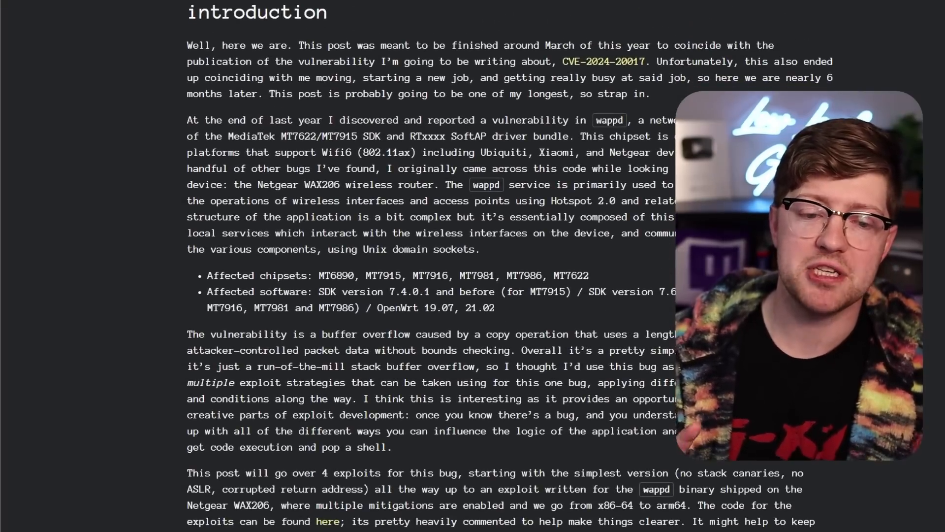
pyautogui.scroll(-3)
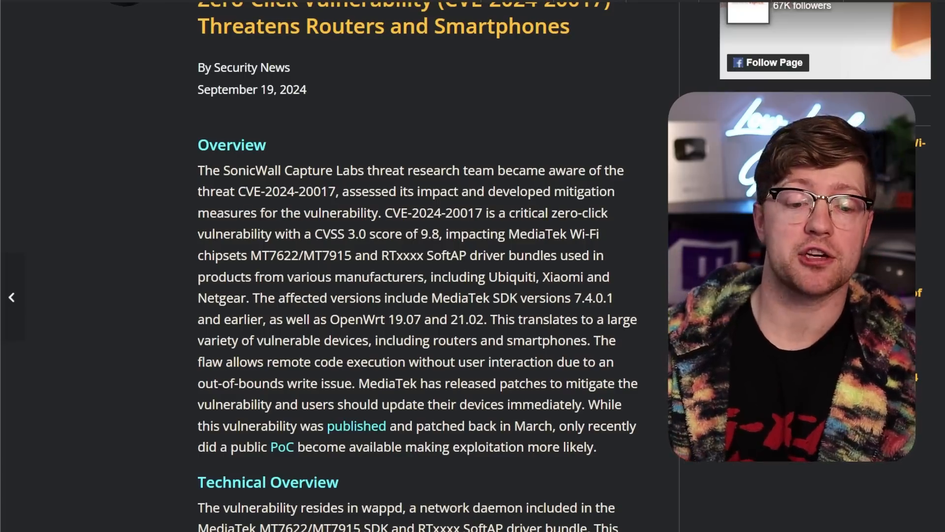
pyautogui.scroll(-3)
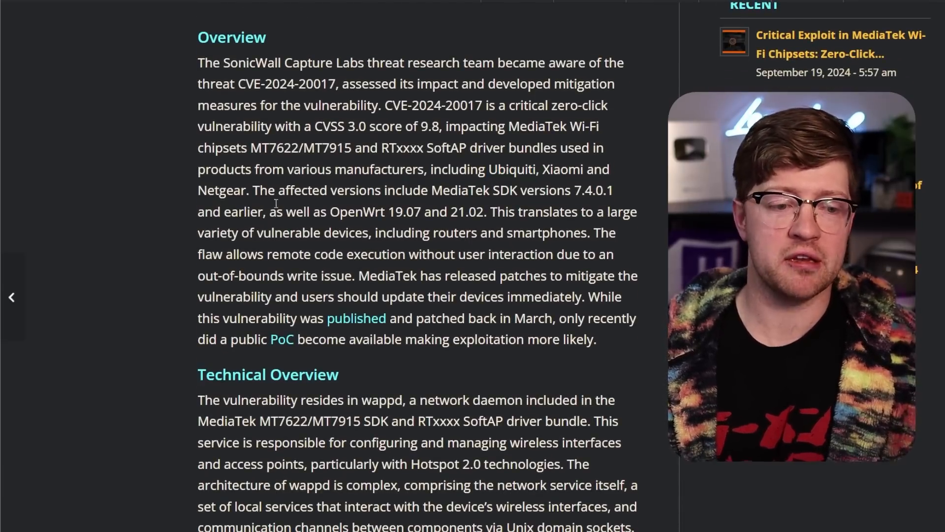
pyautogui.doubleClick(221, 190)
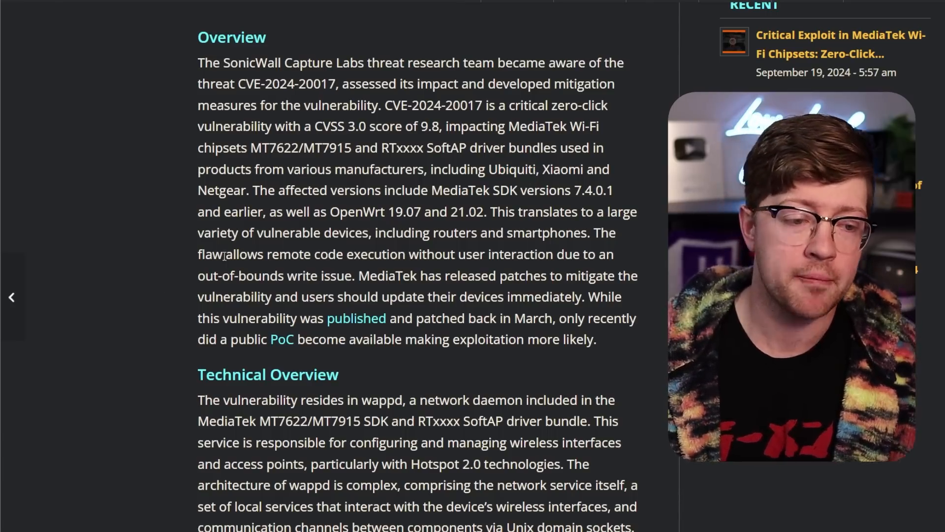
pyautogui.doubleClick(220, 190)
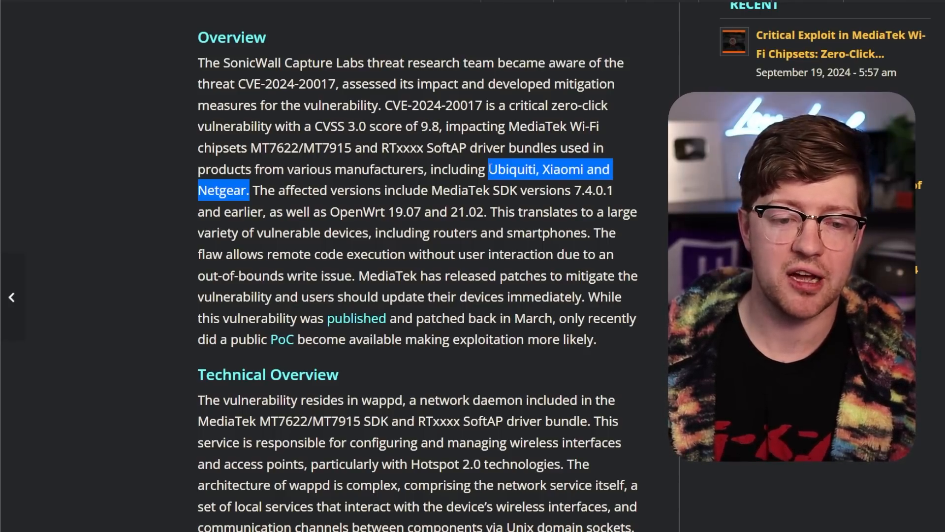
pyautogui.click(250, 194)
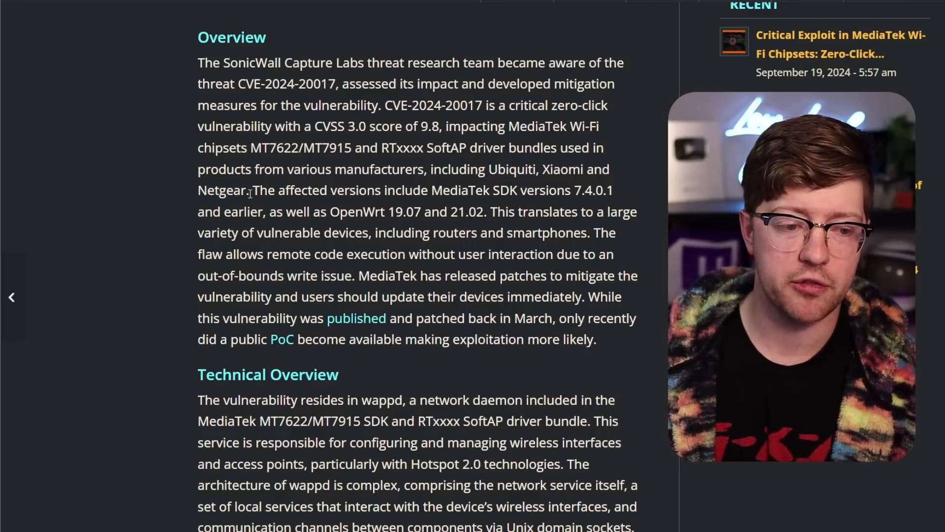
pyautogui.doubleClick(275, 148)
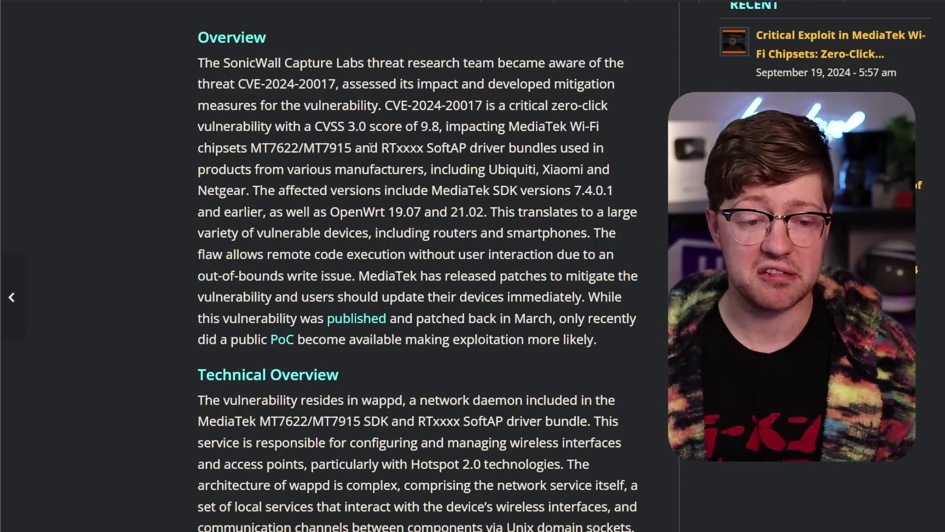
pyautogui.moveTo(489, 169); pyautogui.dragTo(609, 168)
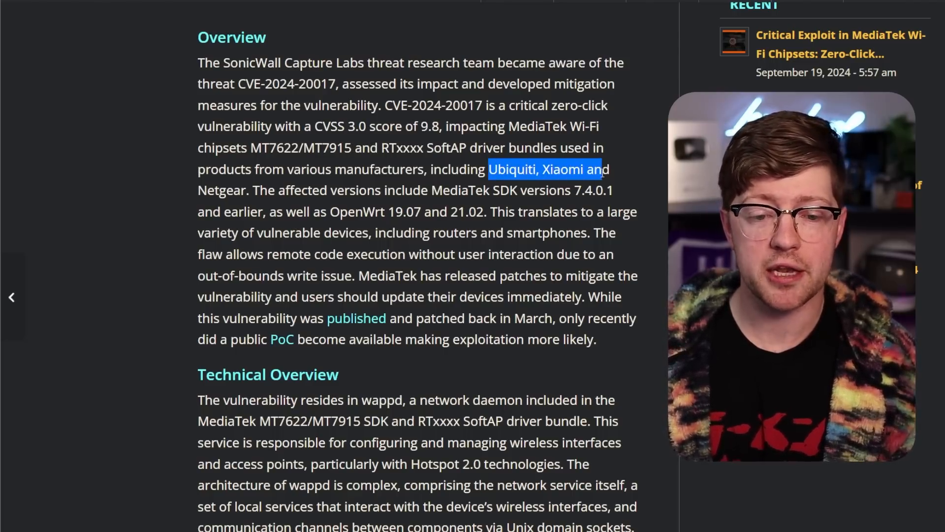
pyautogui.moveTo(609, 169); pyautogui.dragTo(246, 190)
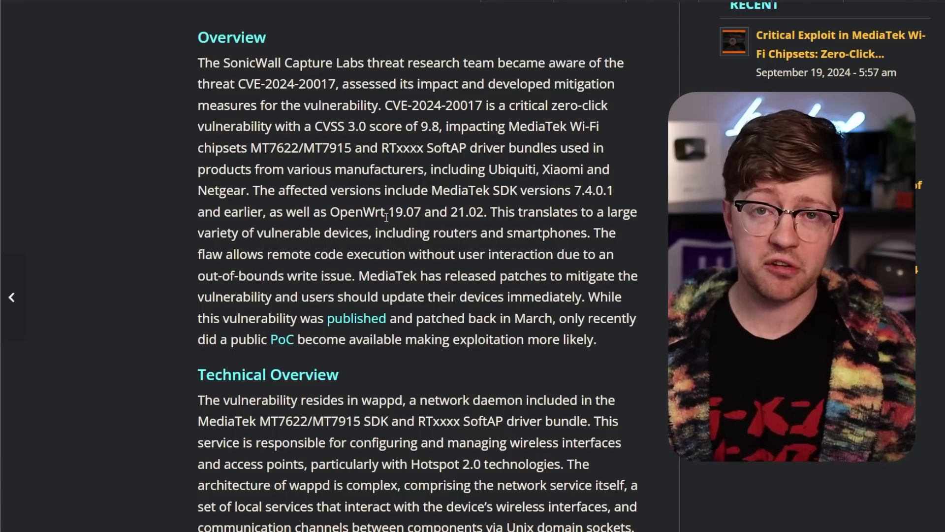
pyautogui.doubleClick(233, 190)
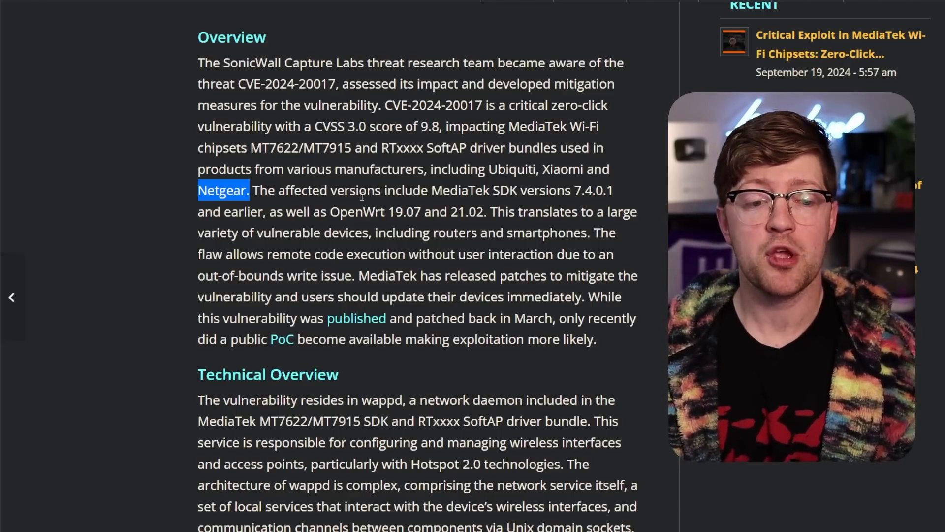
pyautogui.doubleClick(357, 212)
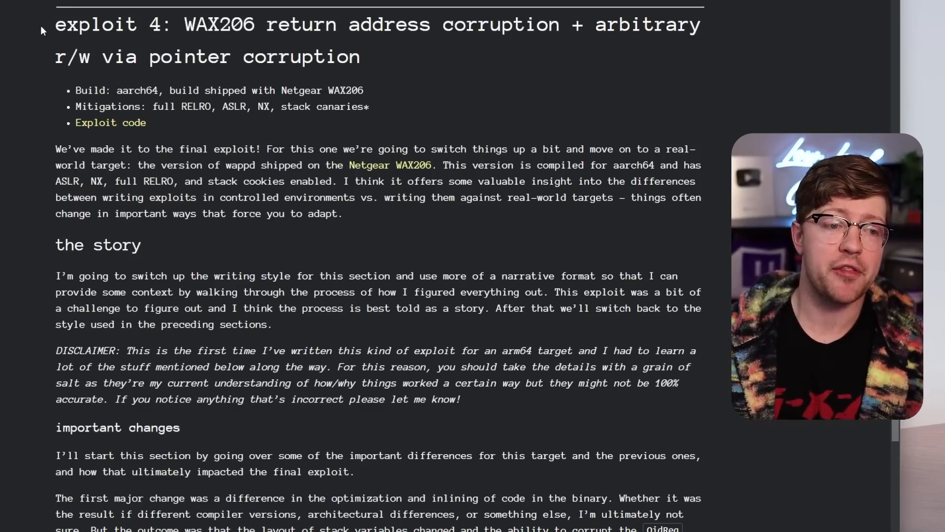
pyautogui.doubleClick(205, 23)
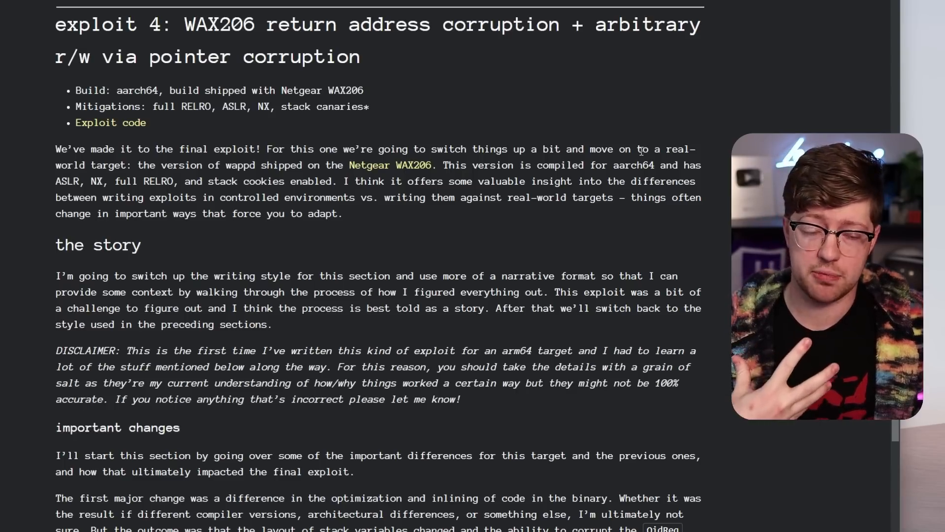
pyautogui.moveTo(591, 137)
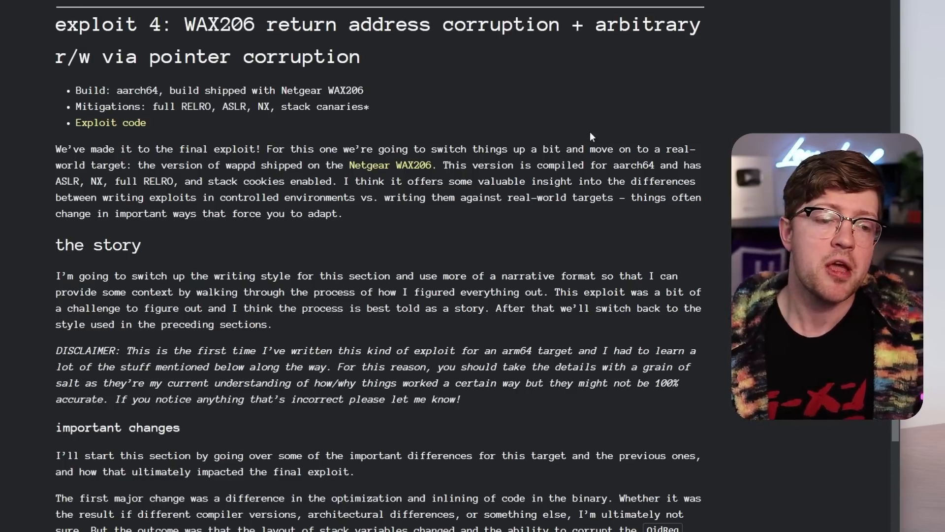
pyautogui.doubleClick(137, 90)
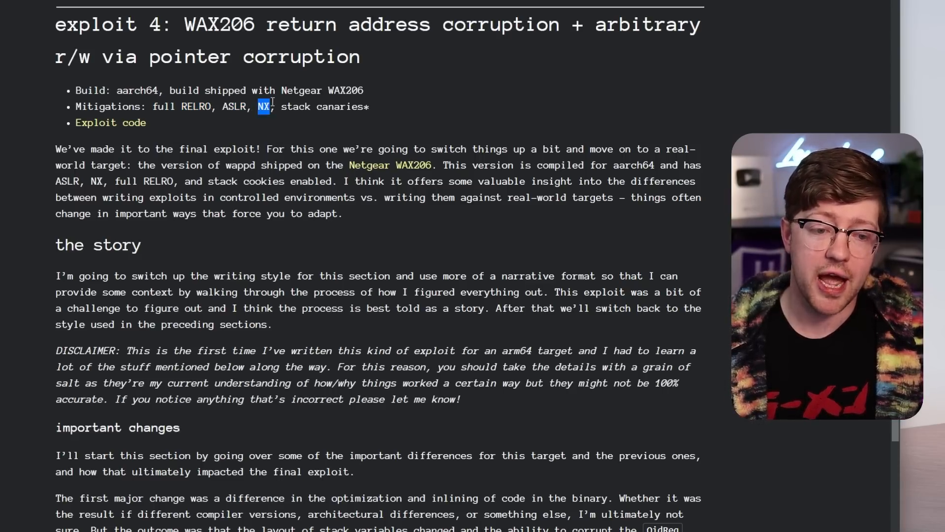
pyautogui.moveTo(374, 114)
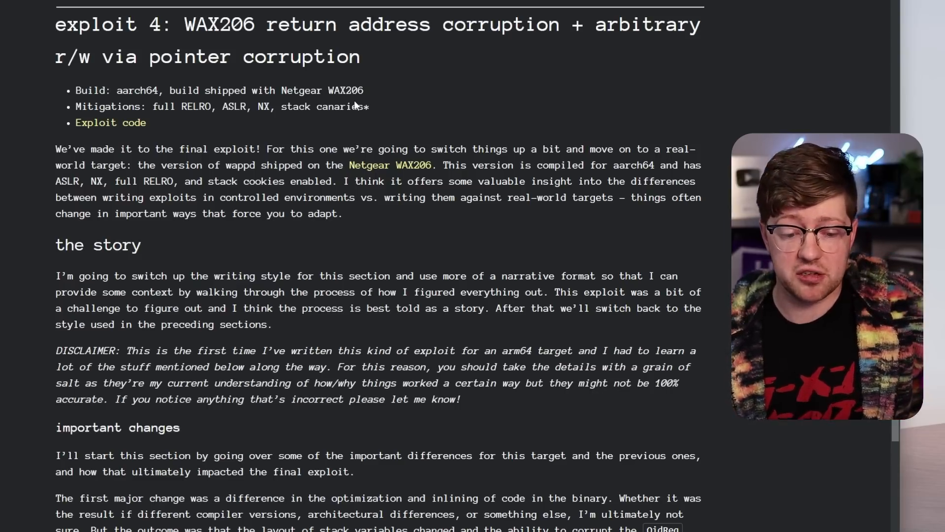
pyautogui.moveTo(153, 106); pyautogui.dragTo(238, 106)
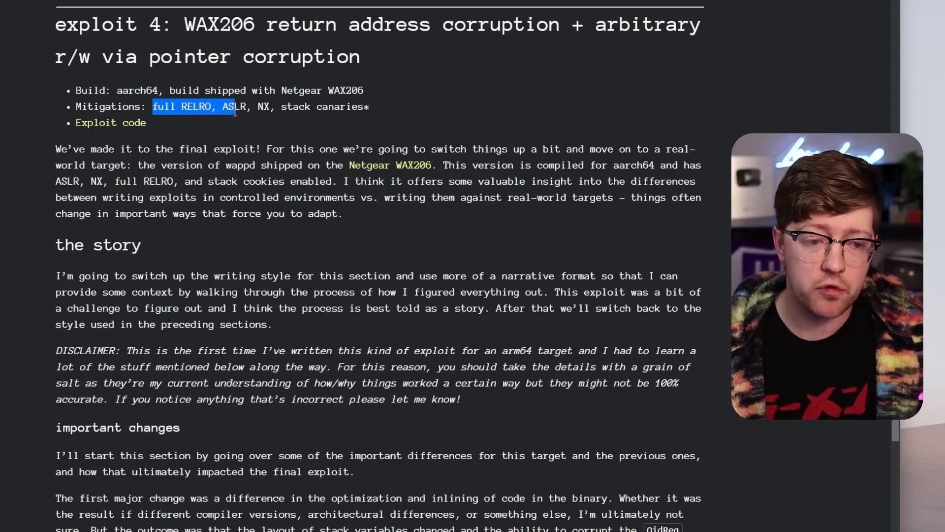
pyautogui.moveTo(235, 107); pyautogui.dragTo(364, 107)
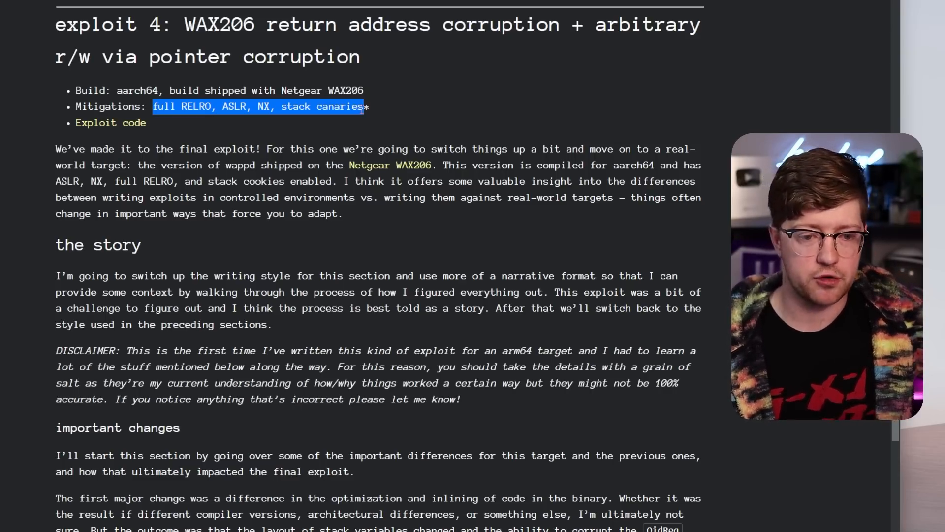
pyautogui.scroll(-3)
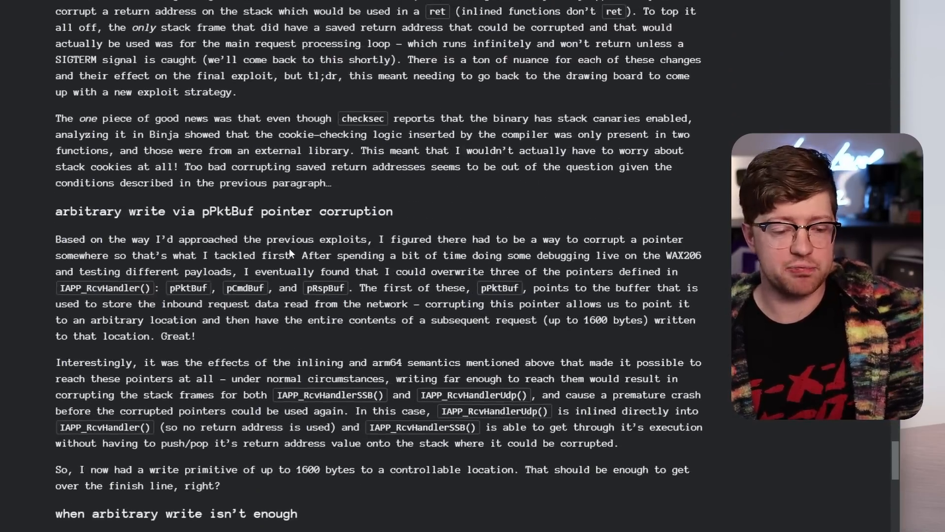
pyautogui.scroll(-3)
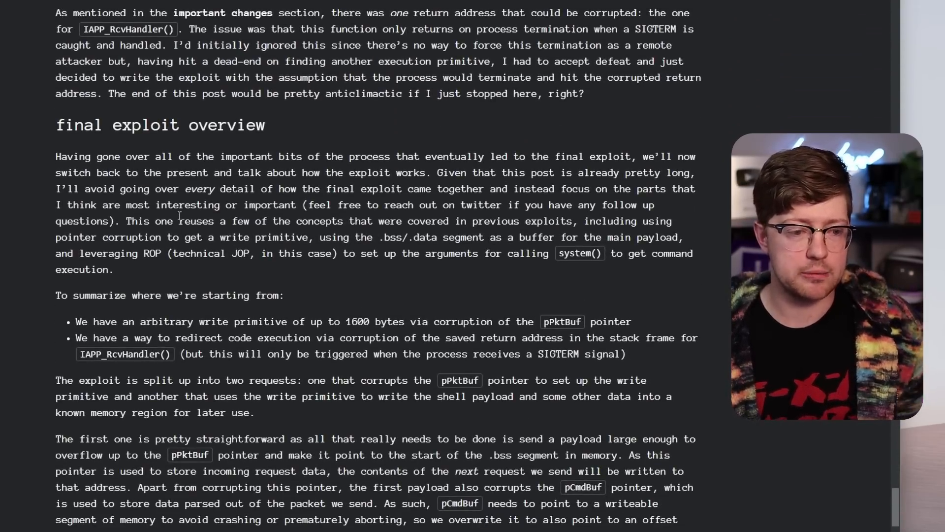
pyautogui.moveTo(309, 218)
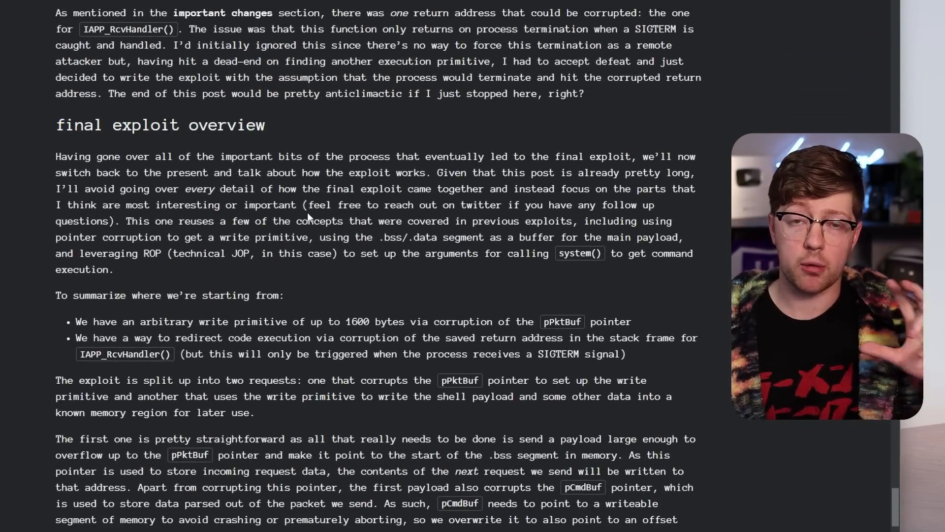
pyautogui.scroll(-3)
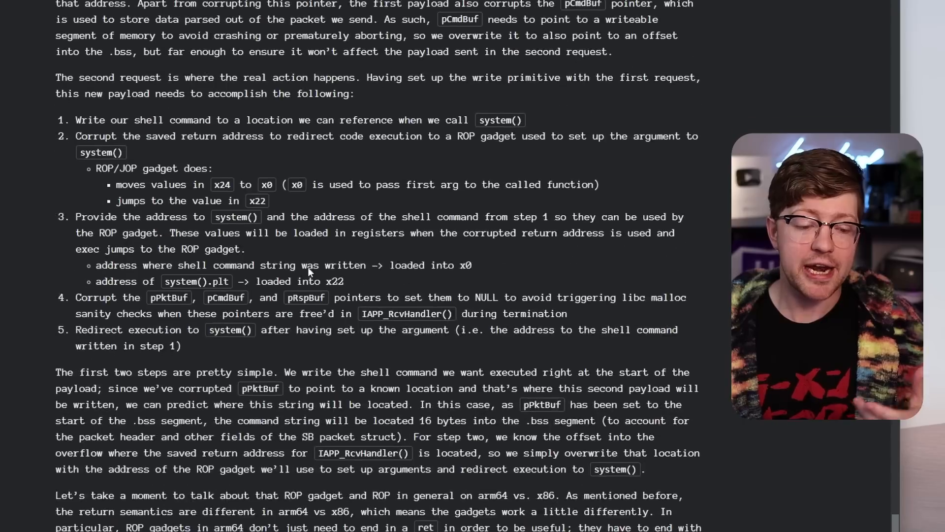
pyautogui.scroll(-3)
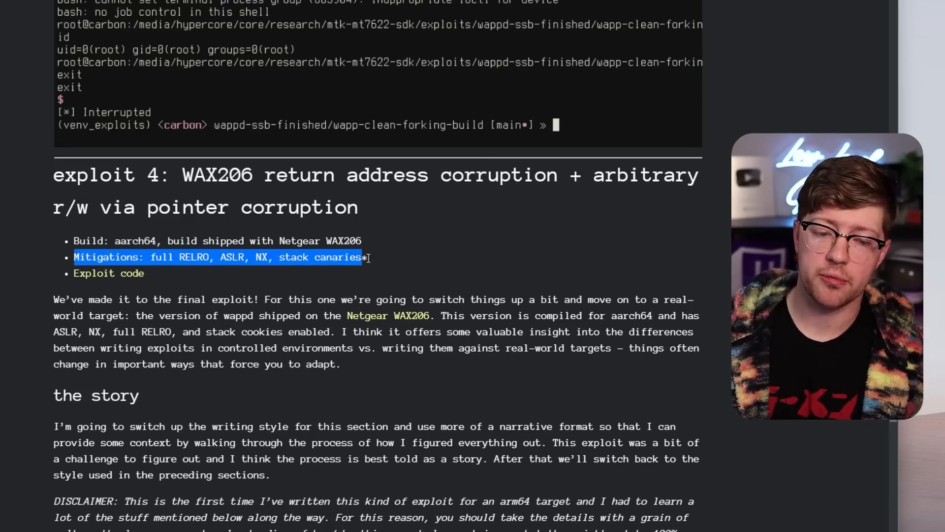
pyautogui.click(376, 264)
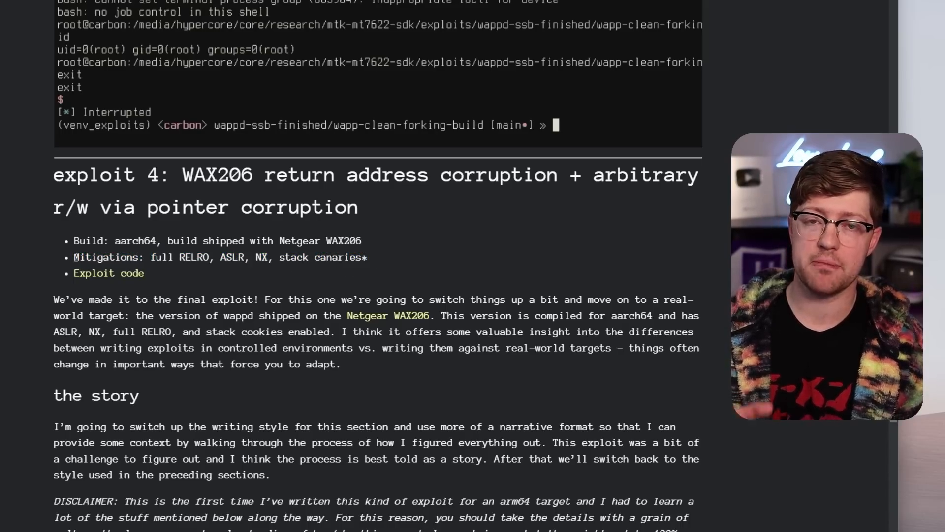
pyautogui.scroll(-3)
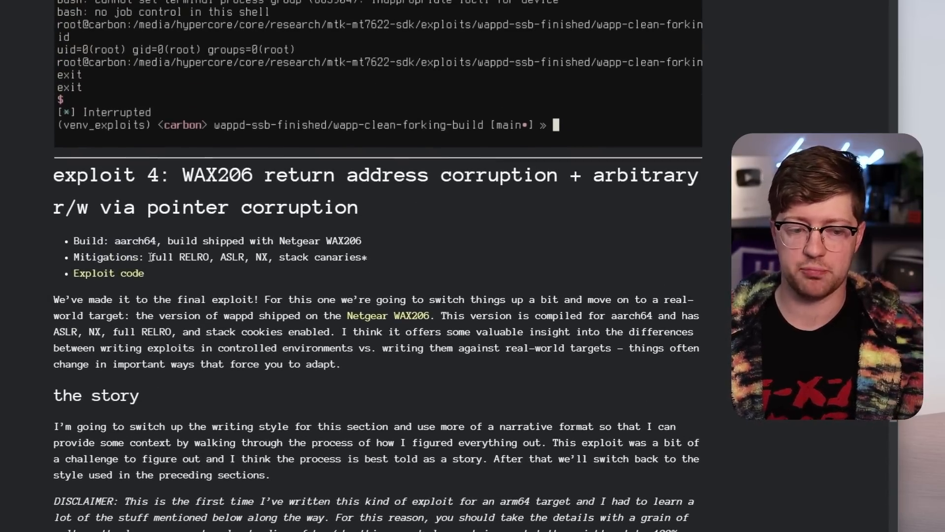
pyautogui.scroll(-3)
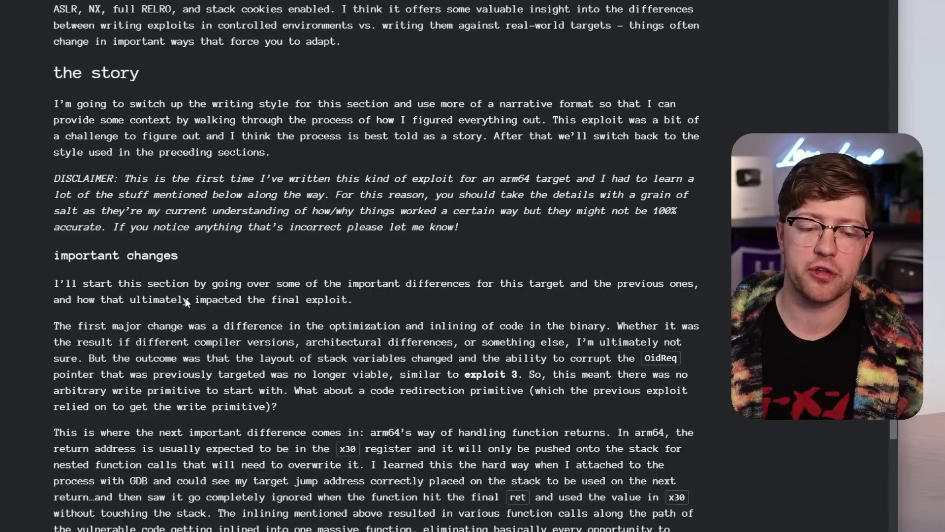
pyautogui.scroll(3)
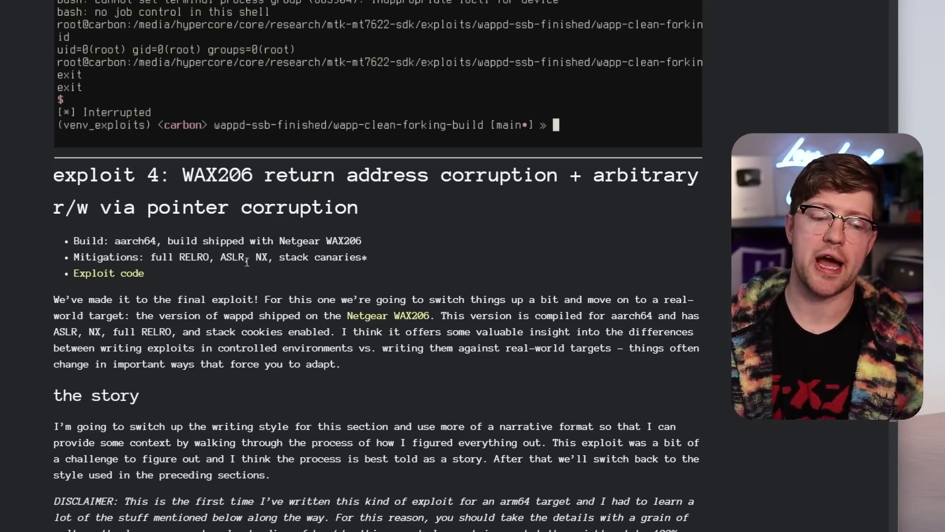
# Highlight exploit 4's Build and Mitigations lines: full RELRO, ASLR, NX, stack canaries.
pyautogui.doubleClick(233, 257)
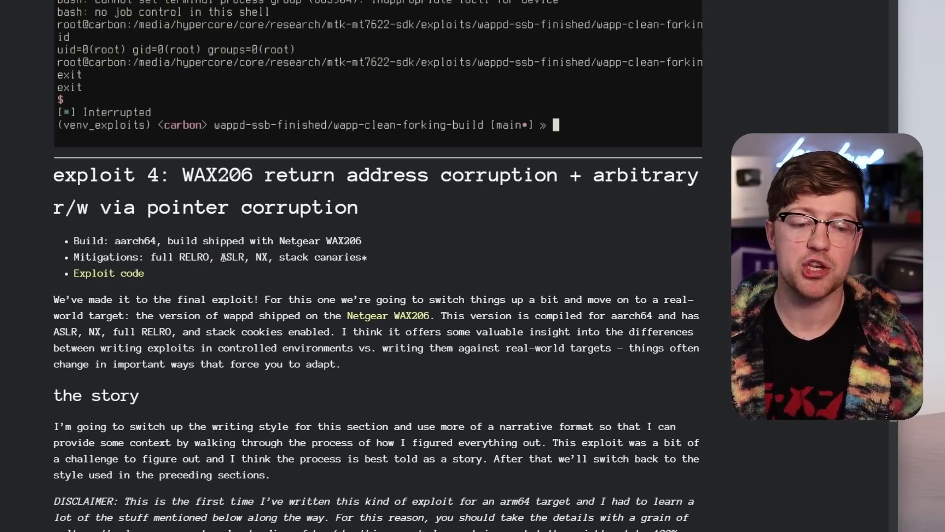
pyautogui.doubleClick(232, 257)
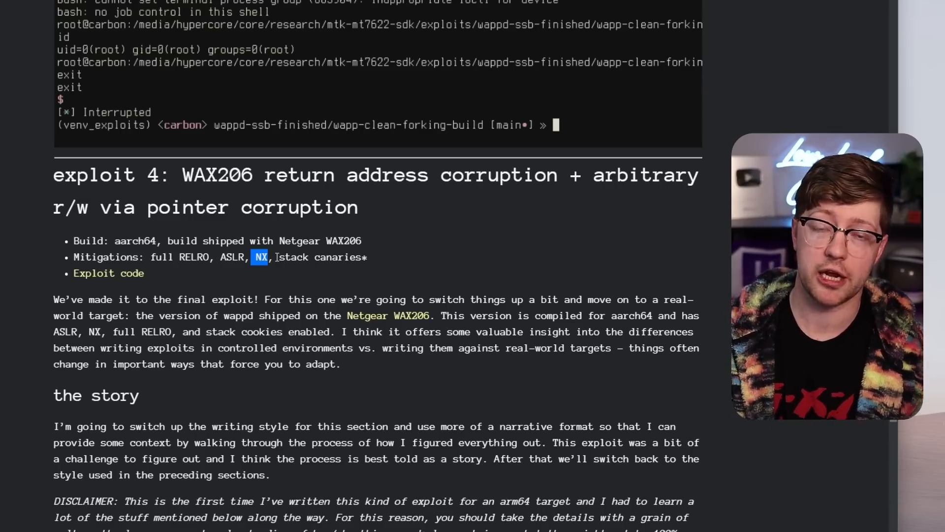
pyautogui.moveTo(256, 257); pyautogui.dragTo(362, 274)
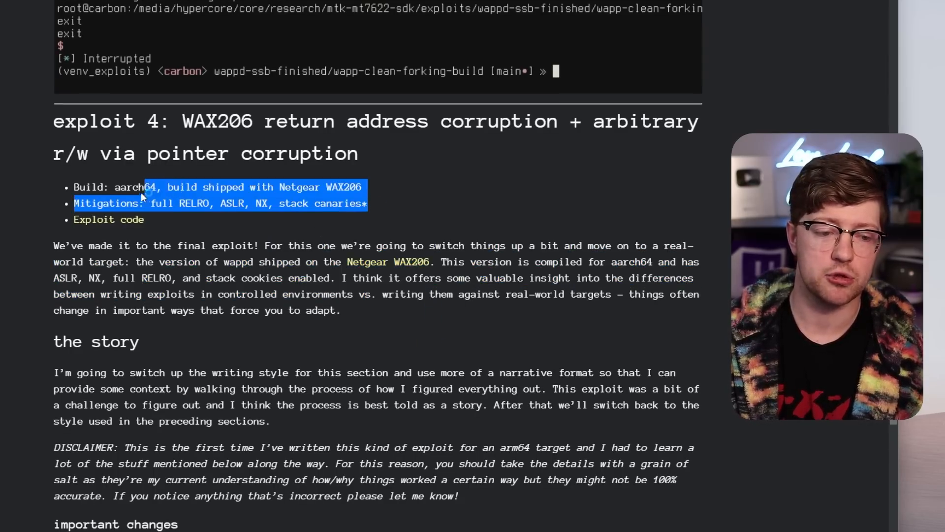
# Scroll through exploit 4 to the vulnerable IAPP_RcvHandlerSSB() code and code flow section.
pyautogui.scroll(-3)
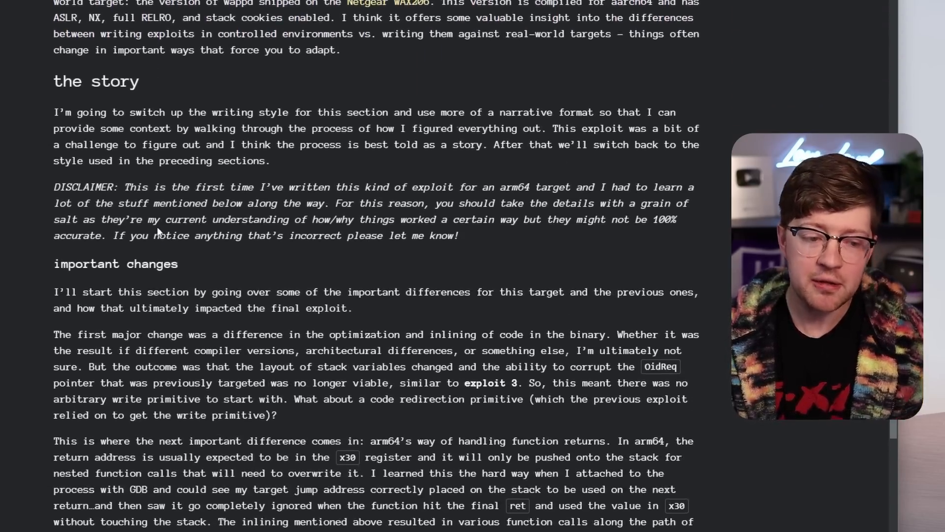
pyautogui.scroll(-3)
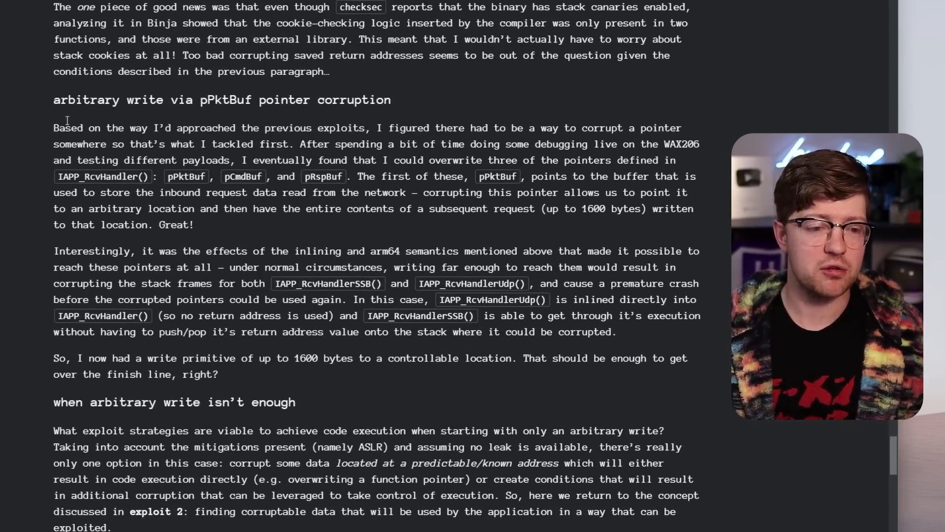
pyautogui.moveTo(53, 100); pyautogui.dragTo(281, 100)
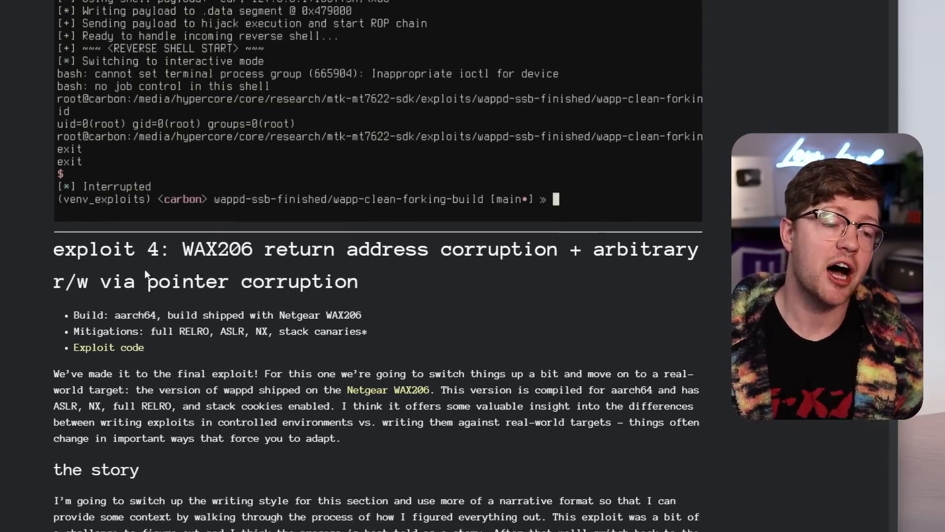
pyautogui.scroll(-3)
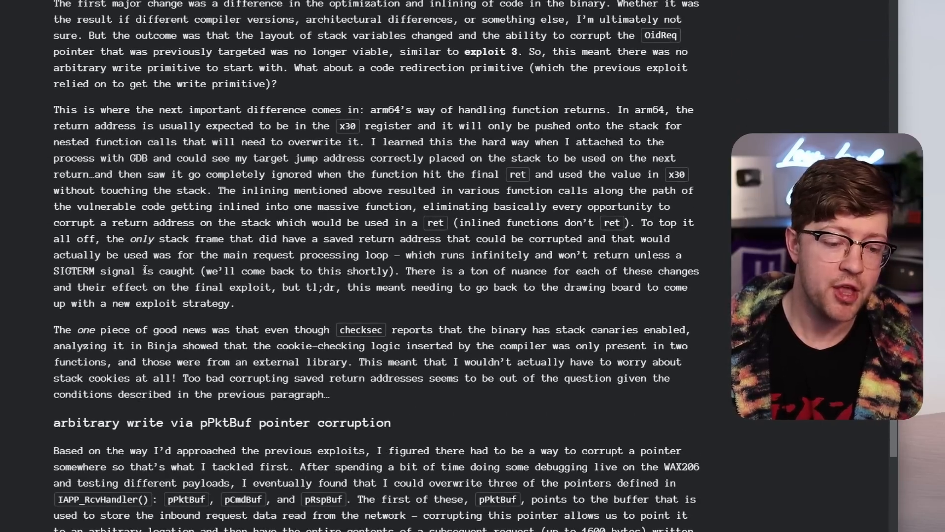
pyautogui.scroll(-3)
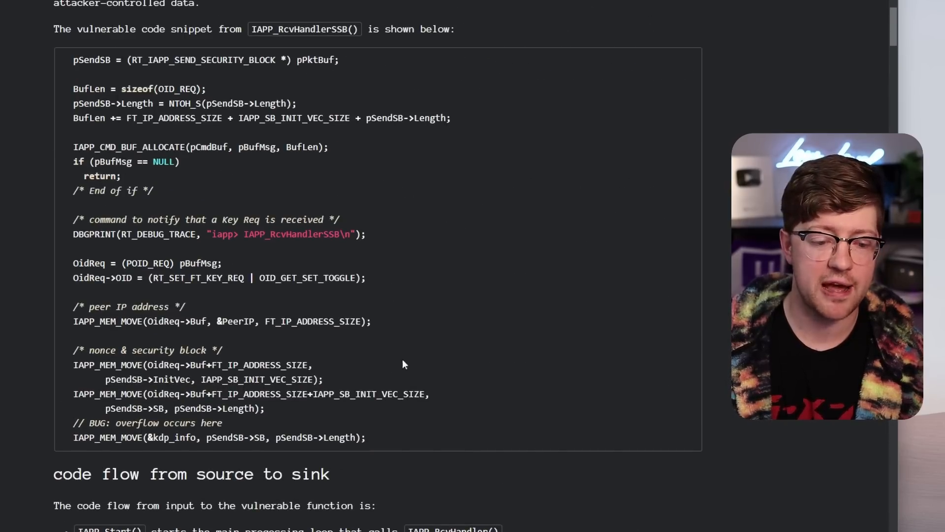
pyautogui.moveTo(72, 59); pyautogui.dragTo(365, 437)
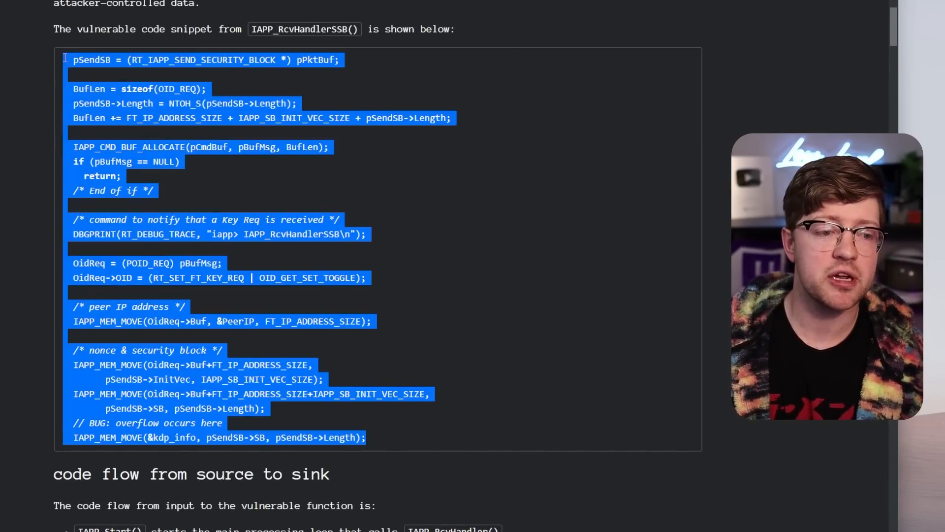
pyautogui.scroll(-3)
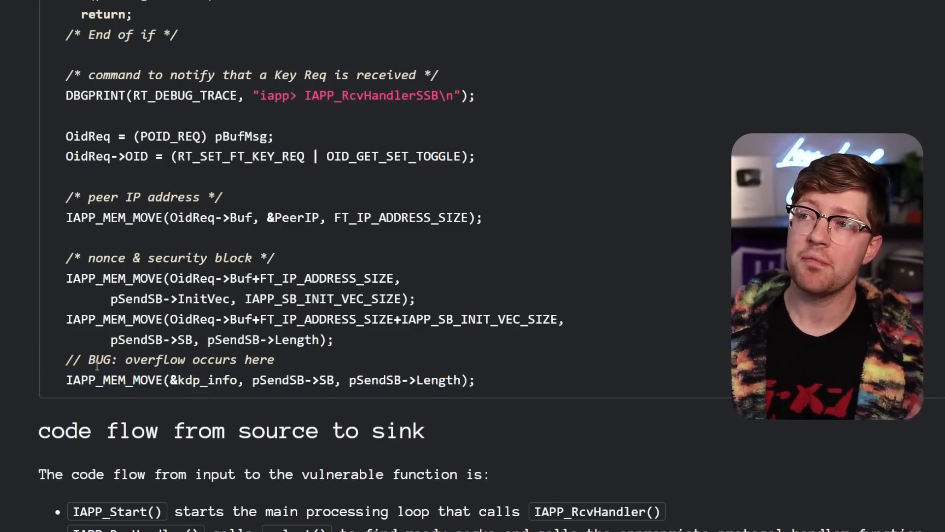
pyautogui.scroll(-3)
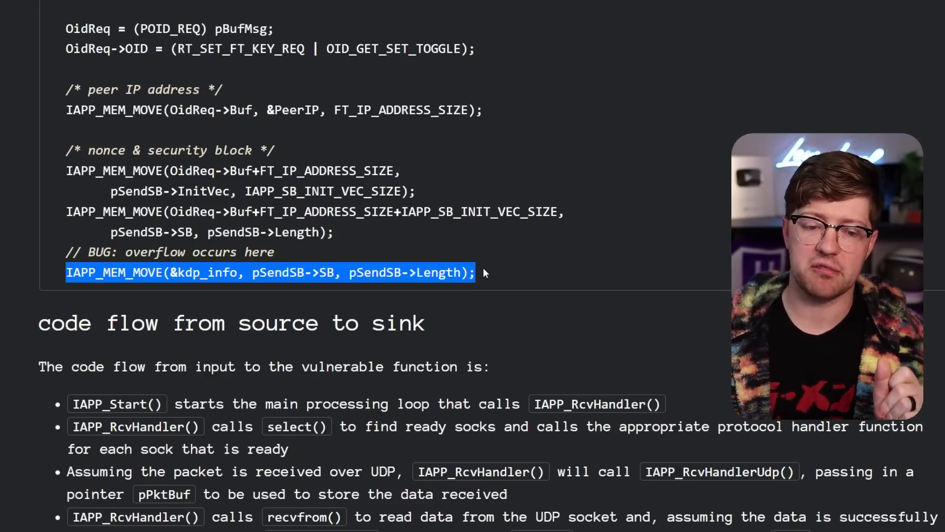
pyautogui.click(483, 280)
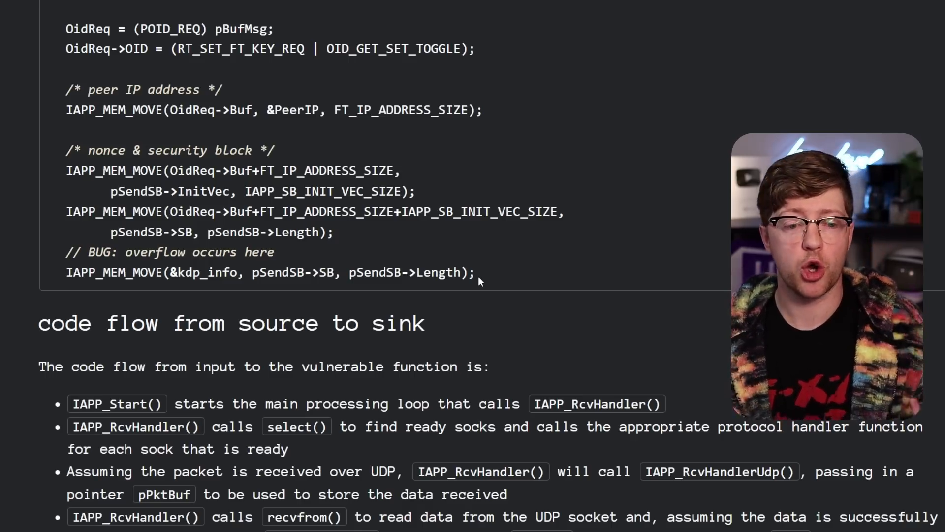
pyautogui.moveTo(471, 294)
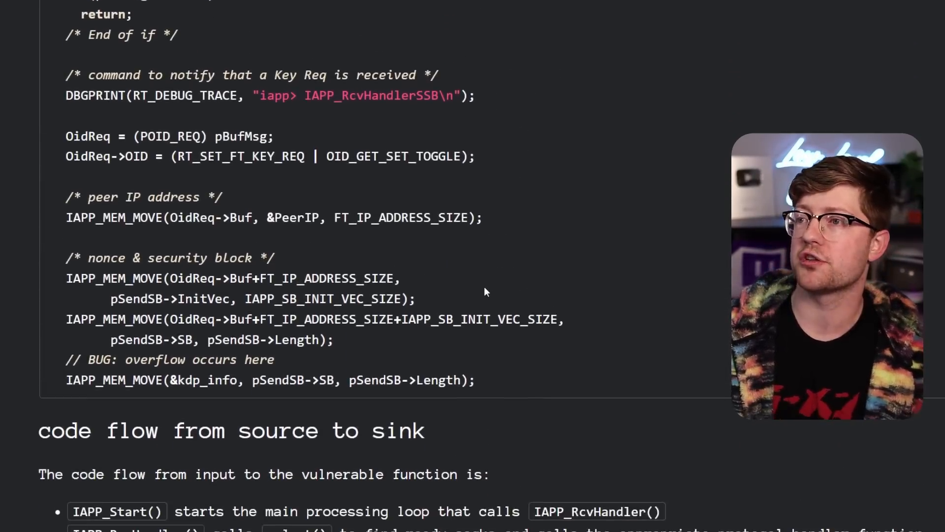
pyautogui.scroll(-3)
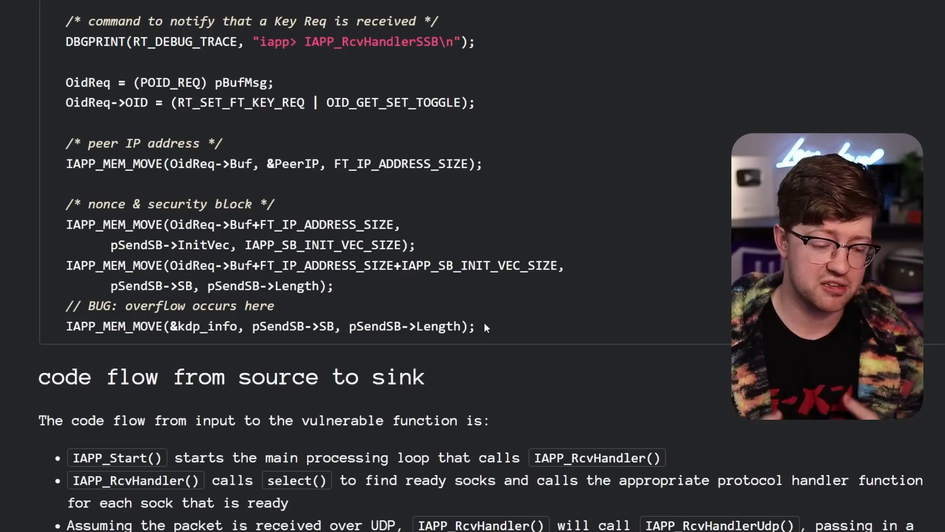
pyautogui.moveTo(464, 349)
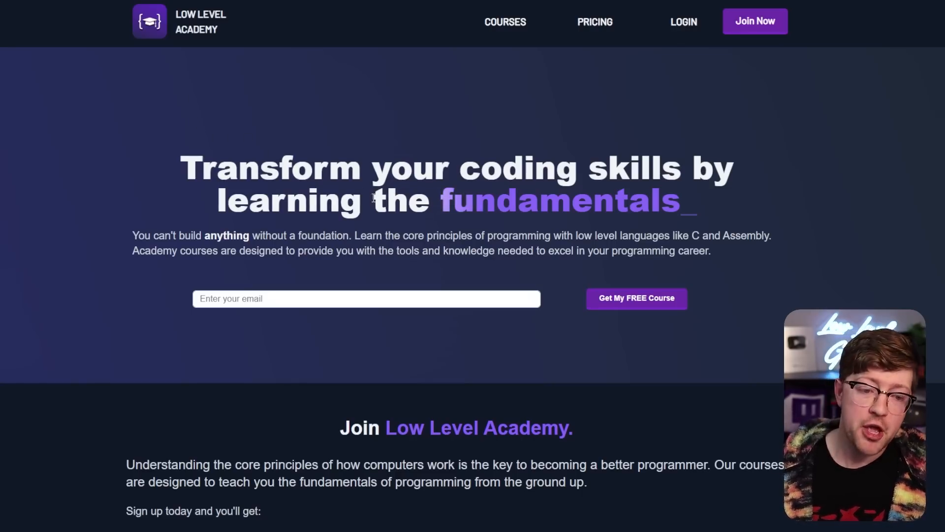
# Scroll past the Low Level Academy course list to the end of the ARM Assembly curriculum.
pyautogui.scroll(-3)
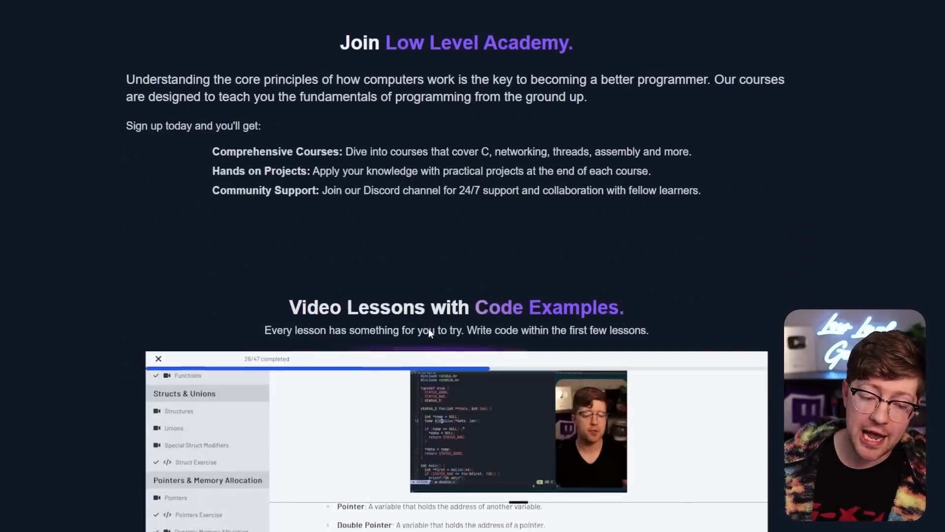
pyautogui.scroll(-3)
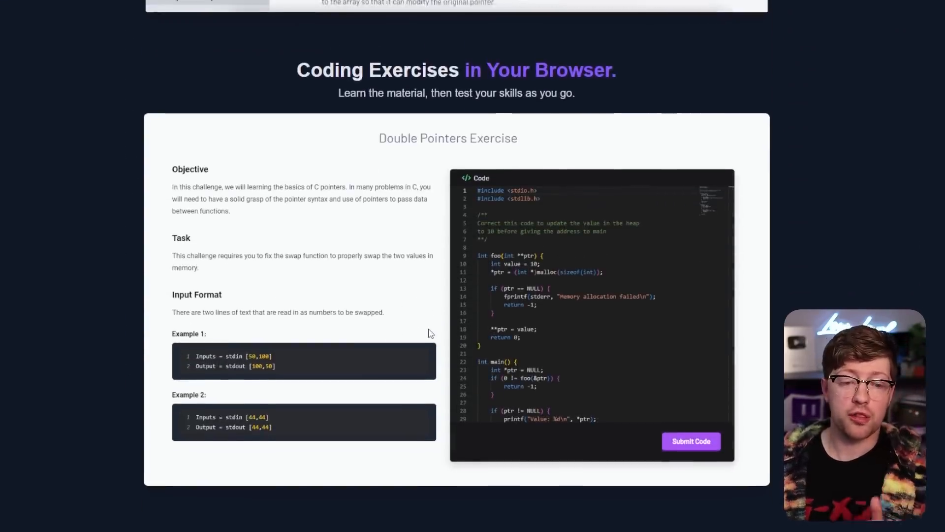
pyautogui.scroll(-3)
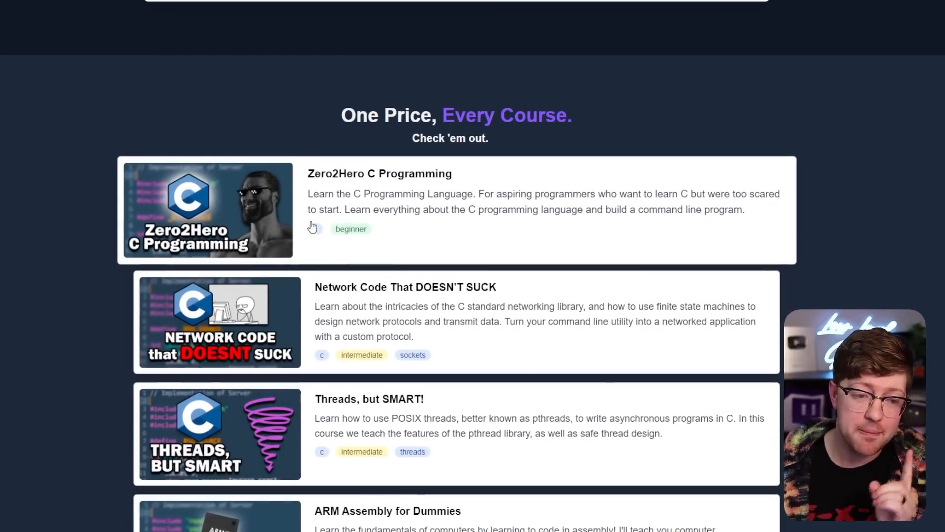
pyautogui.click(313, 226)
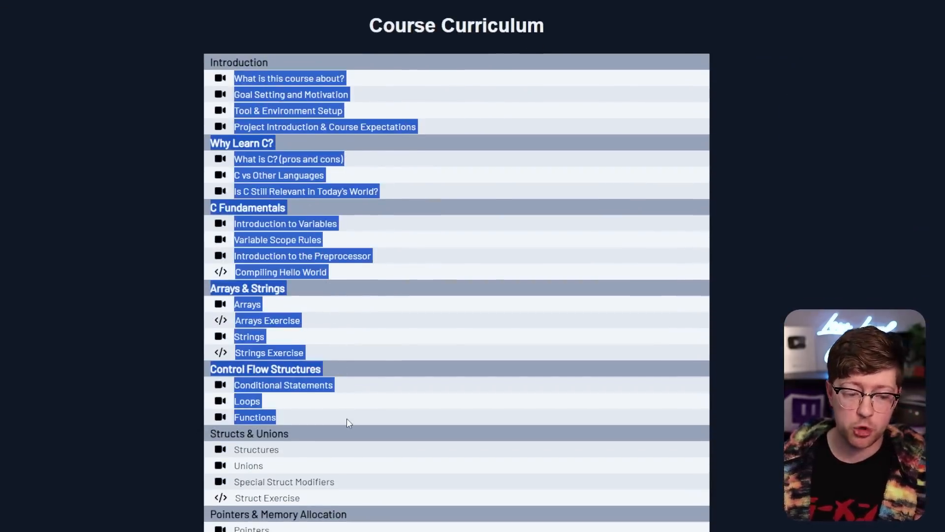
pyautogui.scroll(-3)
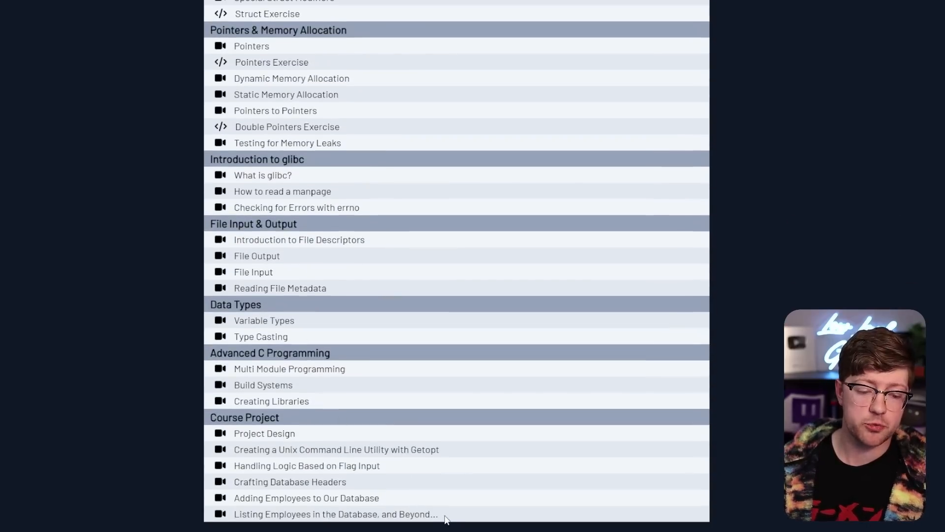
pyautogui.scroll(-3)
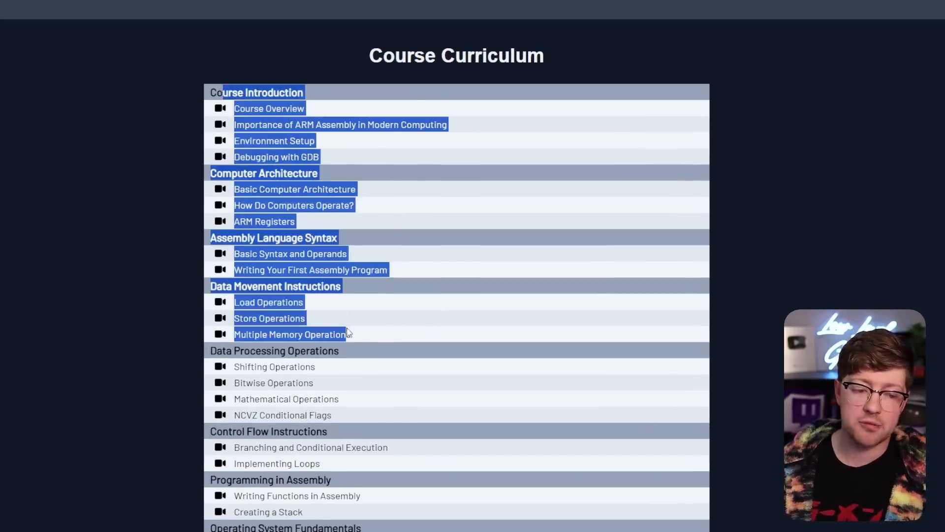
pyautogui.scroll(-3)
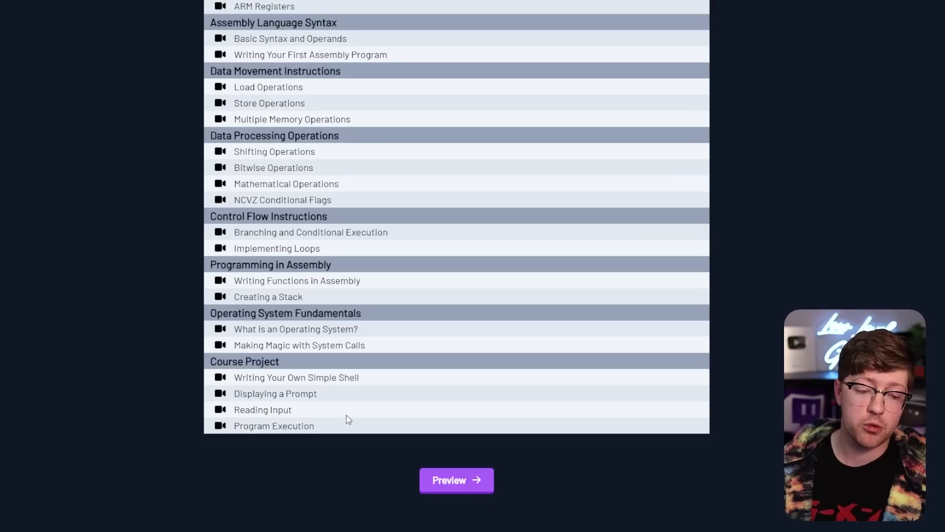